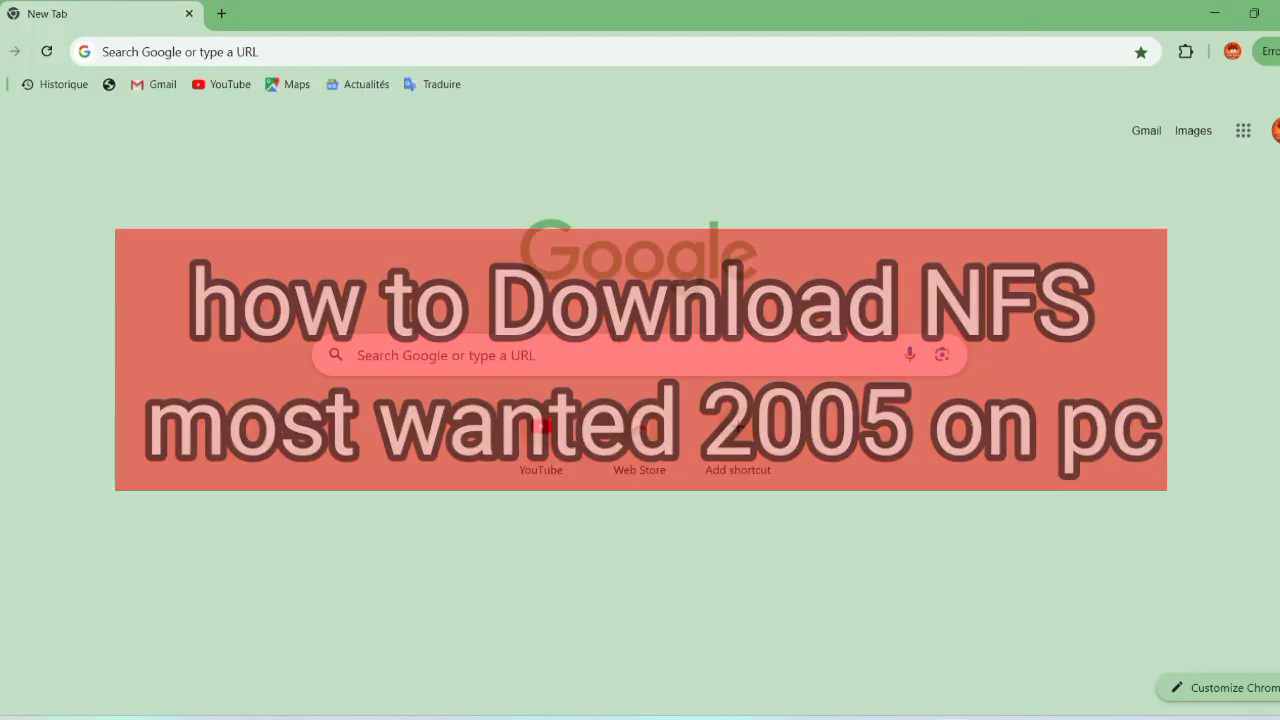
Search Google for "buy need for speed most wanted – pc"
click(630, 355)
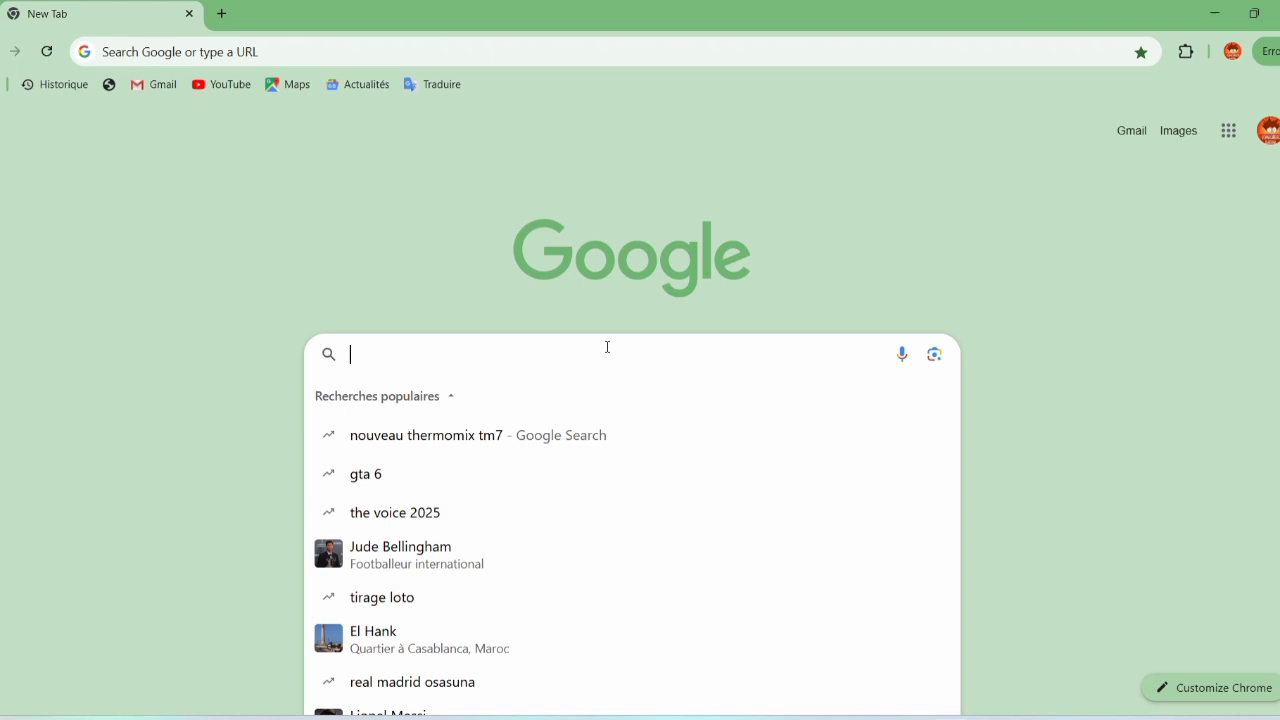
text(buy need for speed most wanted – pc)
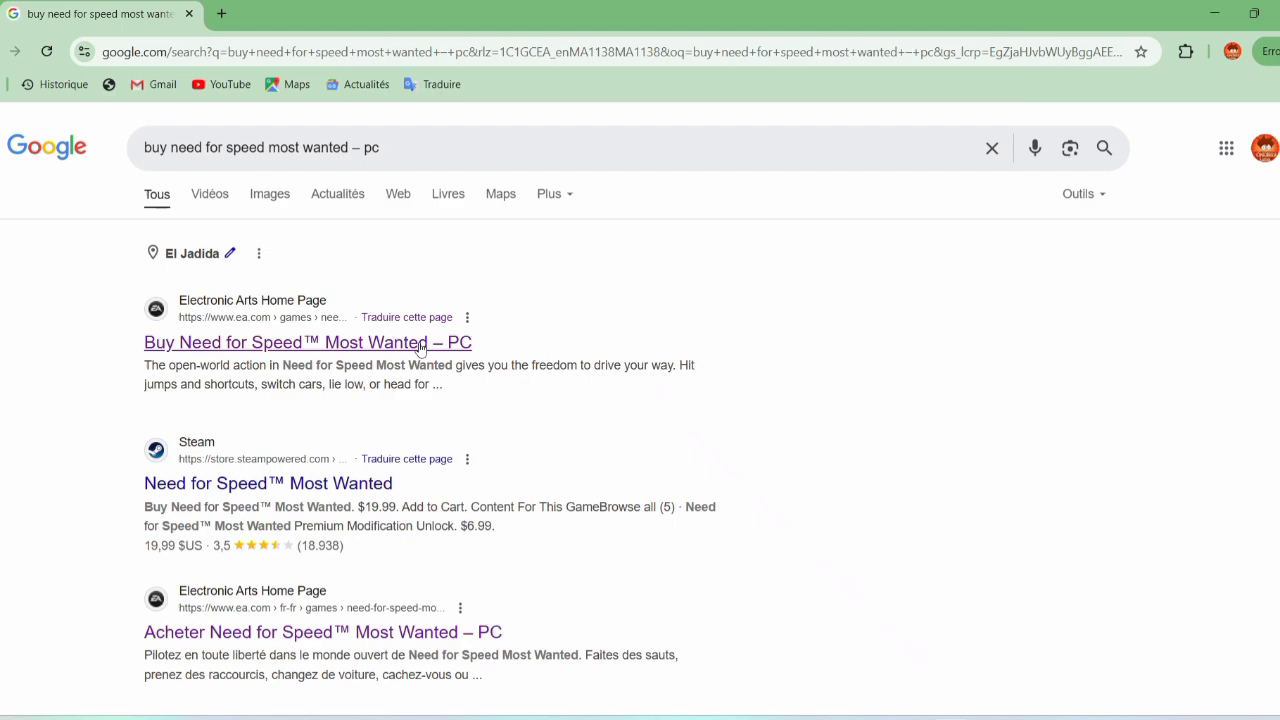
Open the EA store result and check out Need for Speed Most Wanted Standard Edition ($19.99)
click(307, 342)
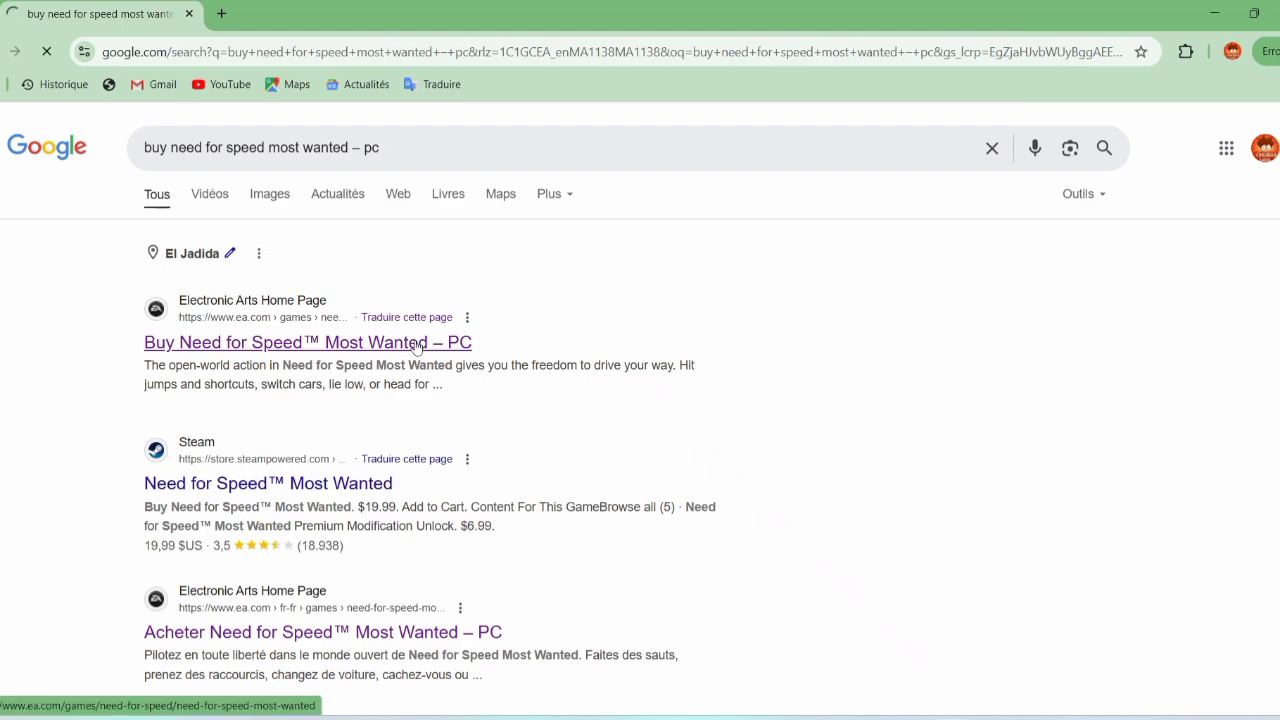
click(307, 342)
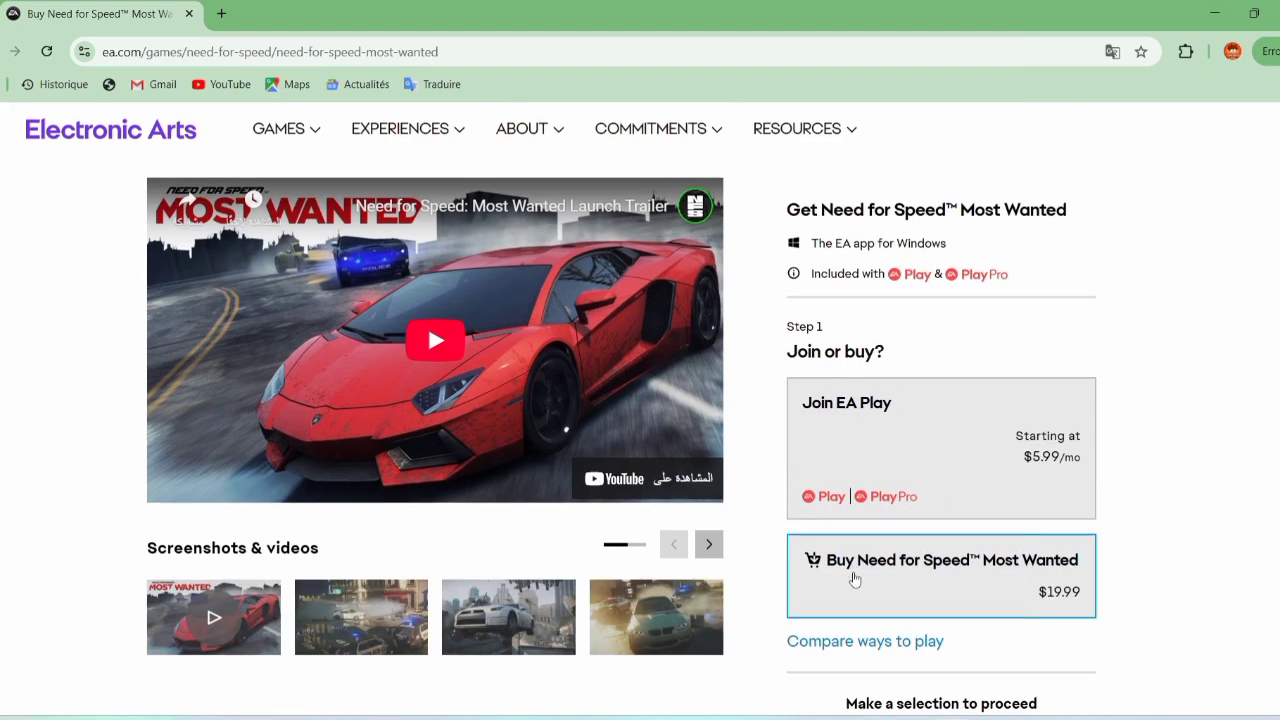
click(940, 575)
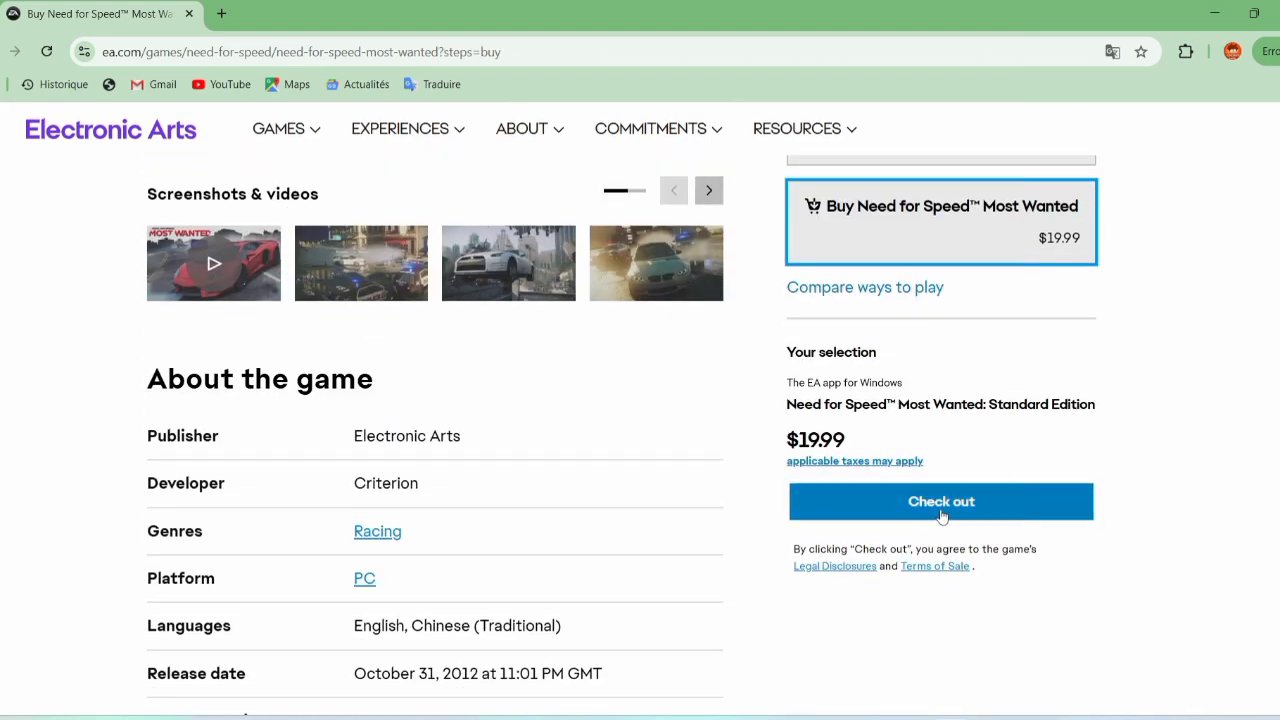
click(940, 501)
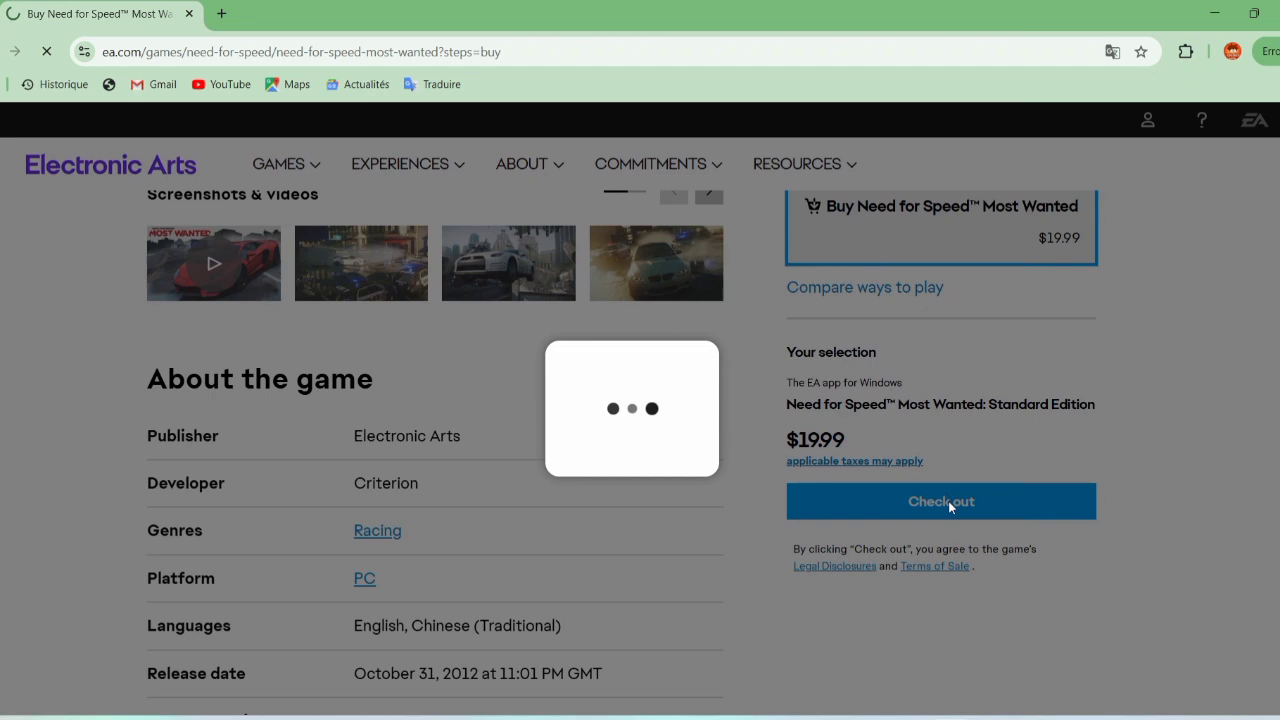
click(940, 501)
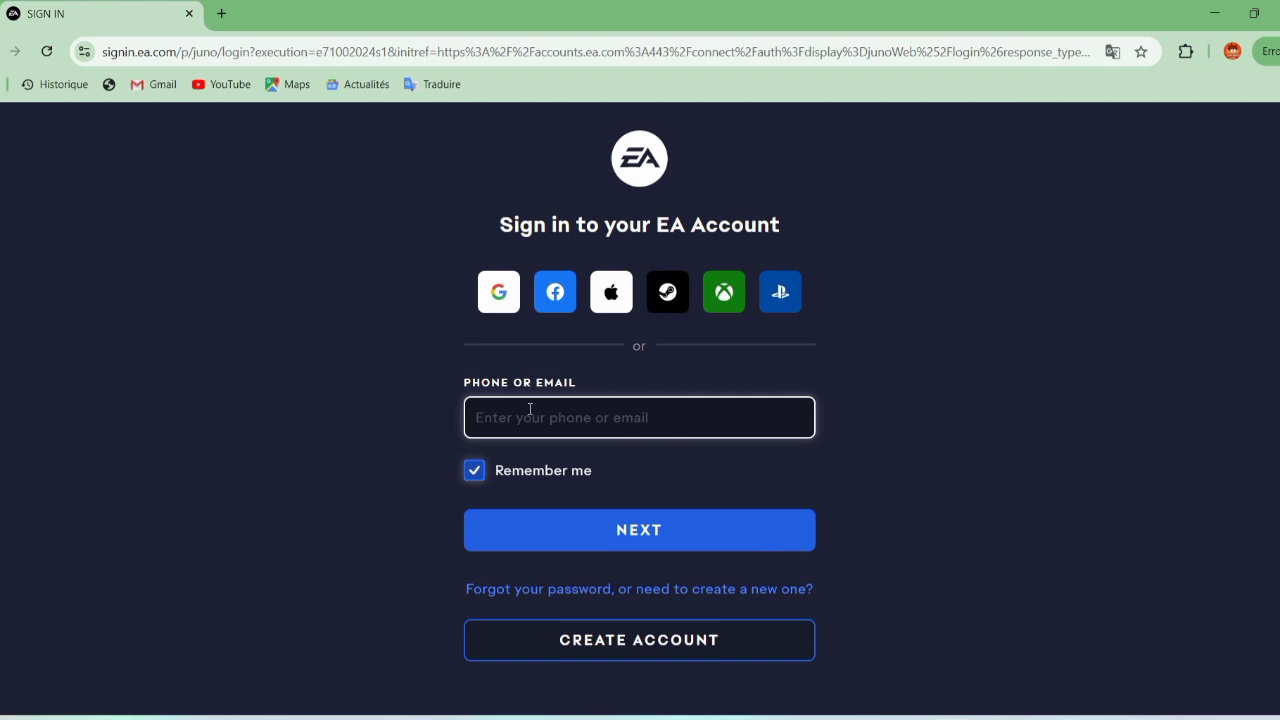
Sign in to Electronic Arts with the existing Google account and approve the requested permissions
click(498, 291)
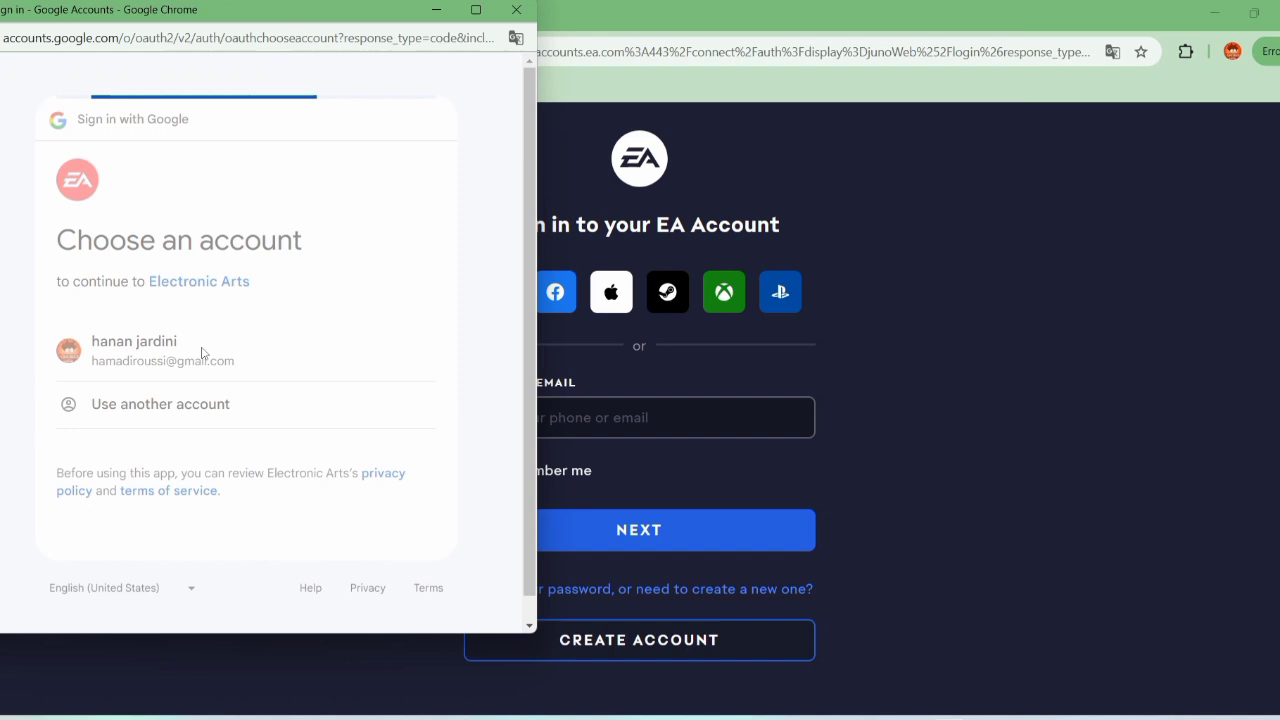
click(160, 350)
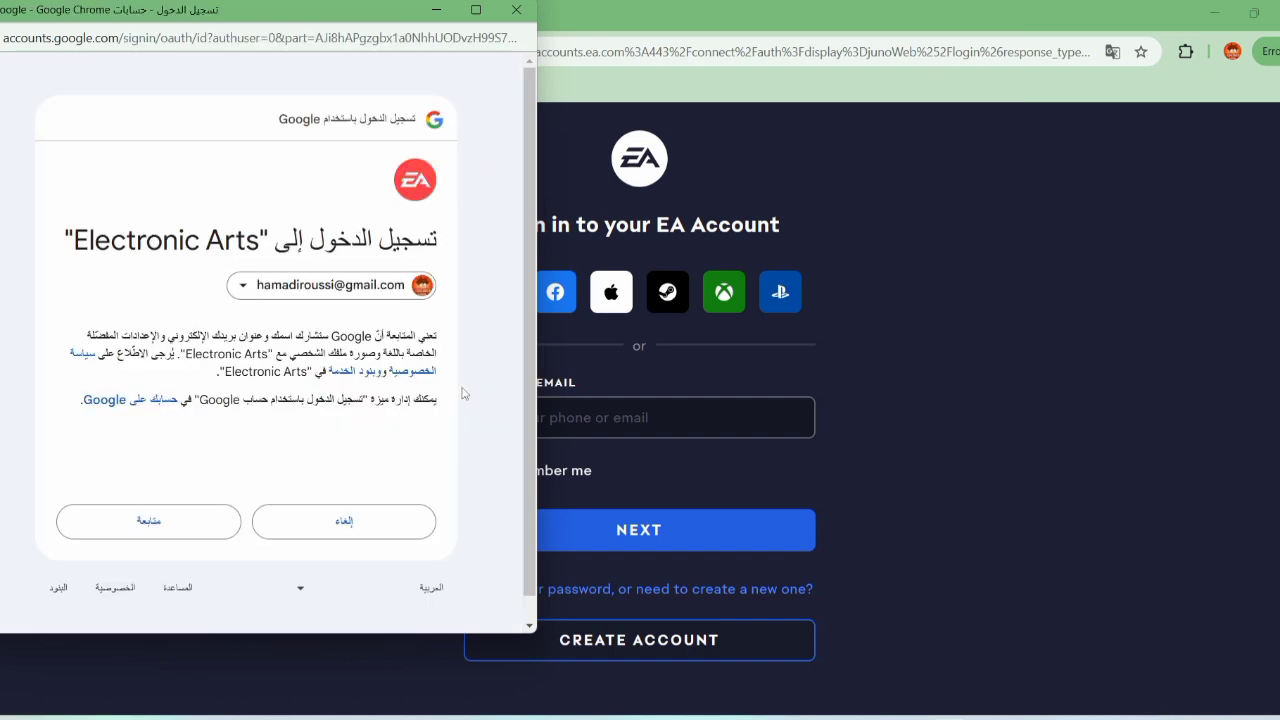
click(148, 521)
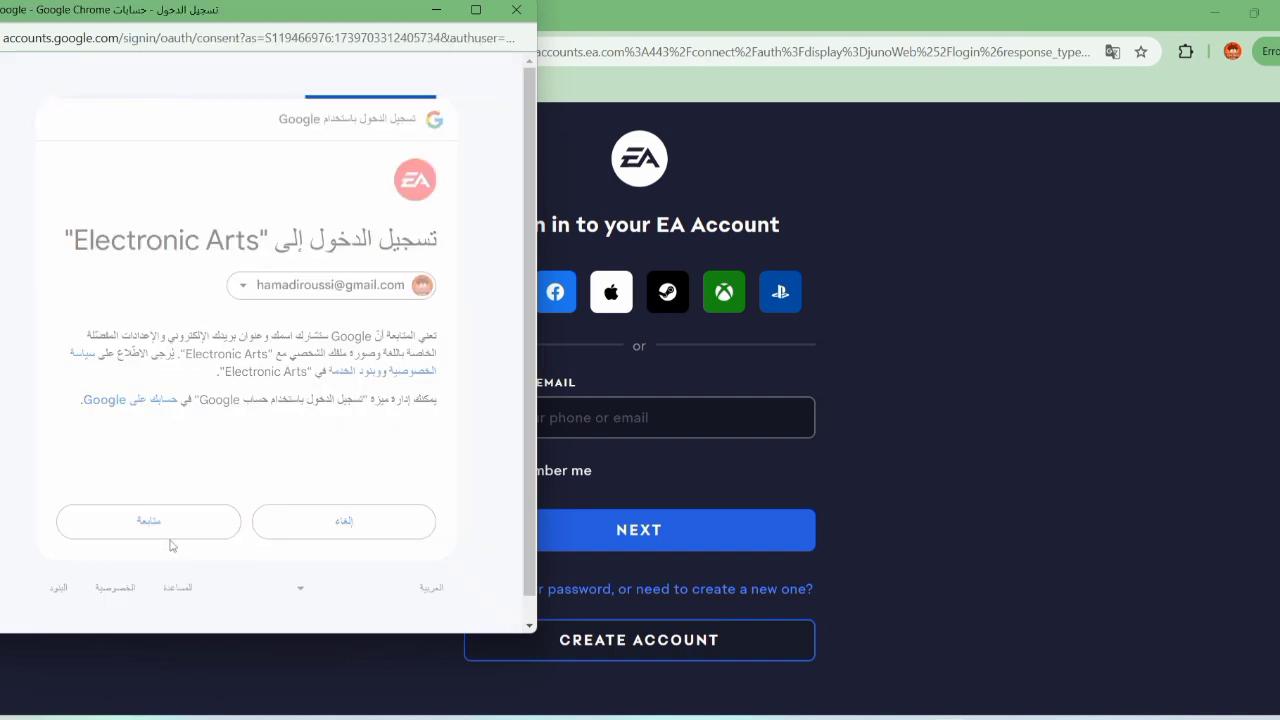
click(148, 521)
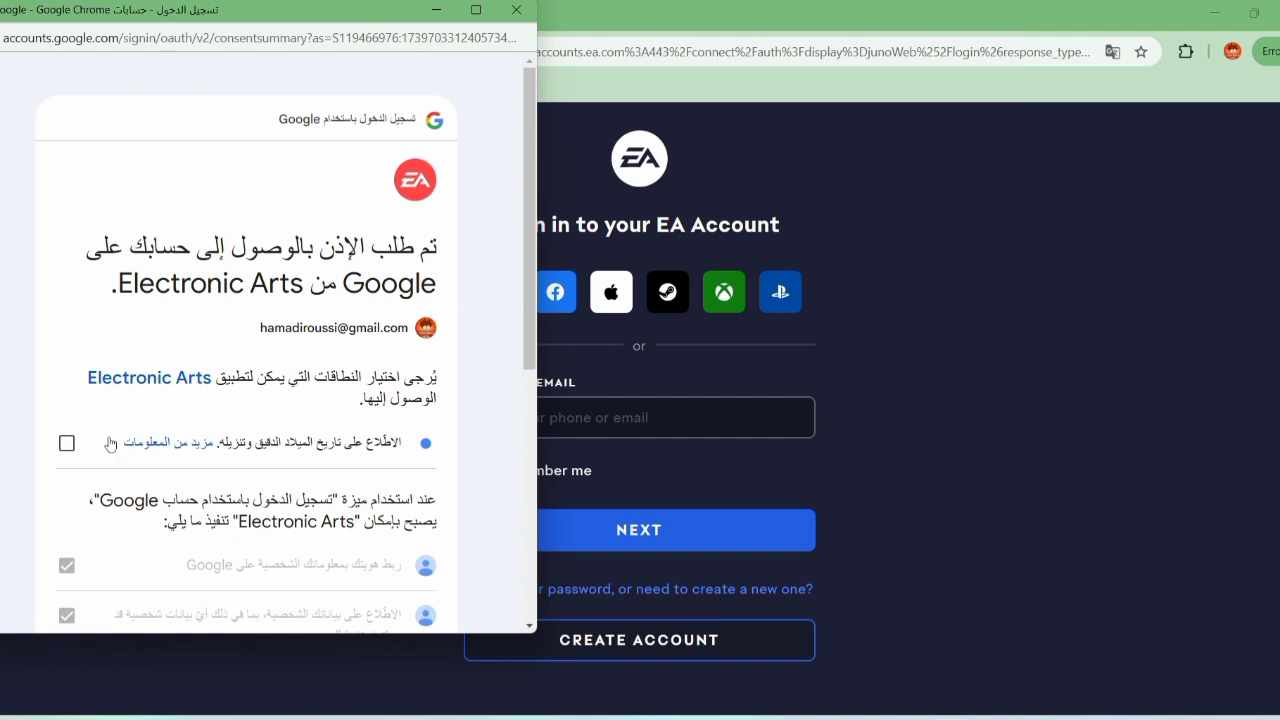
scroll(down, 3)
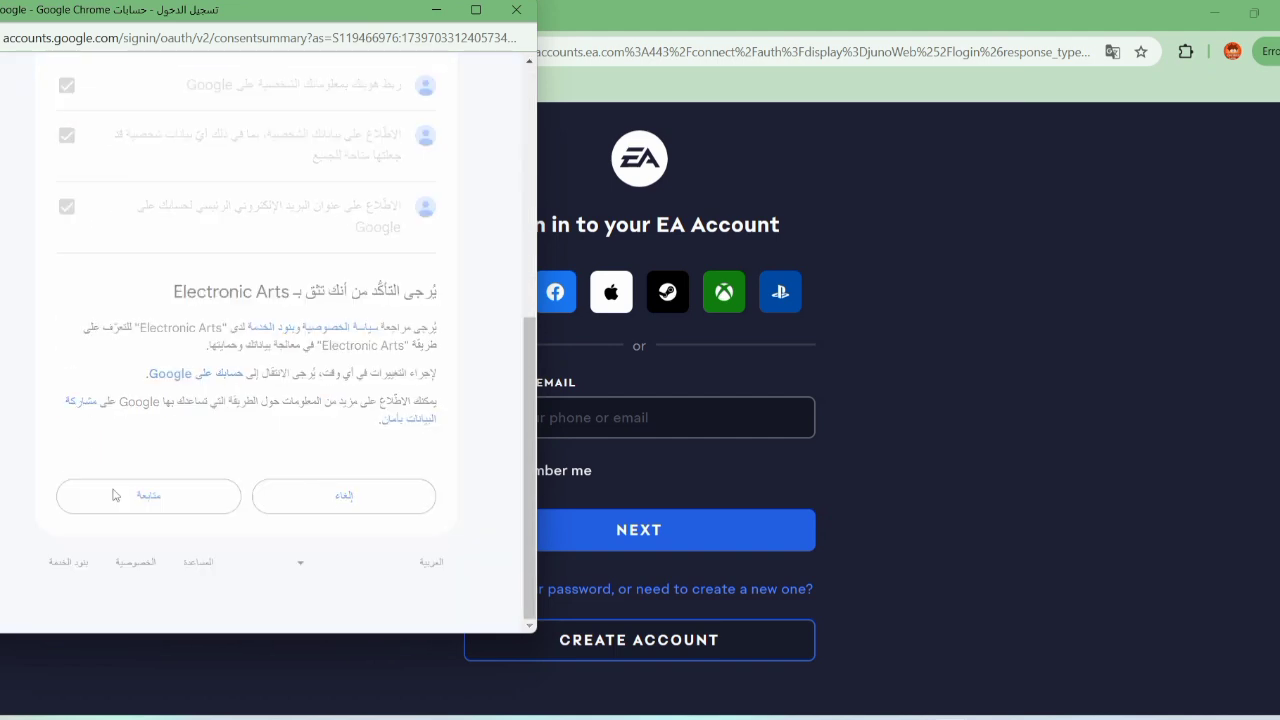
click(148, 496)
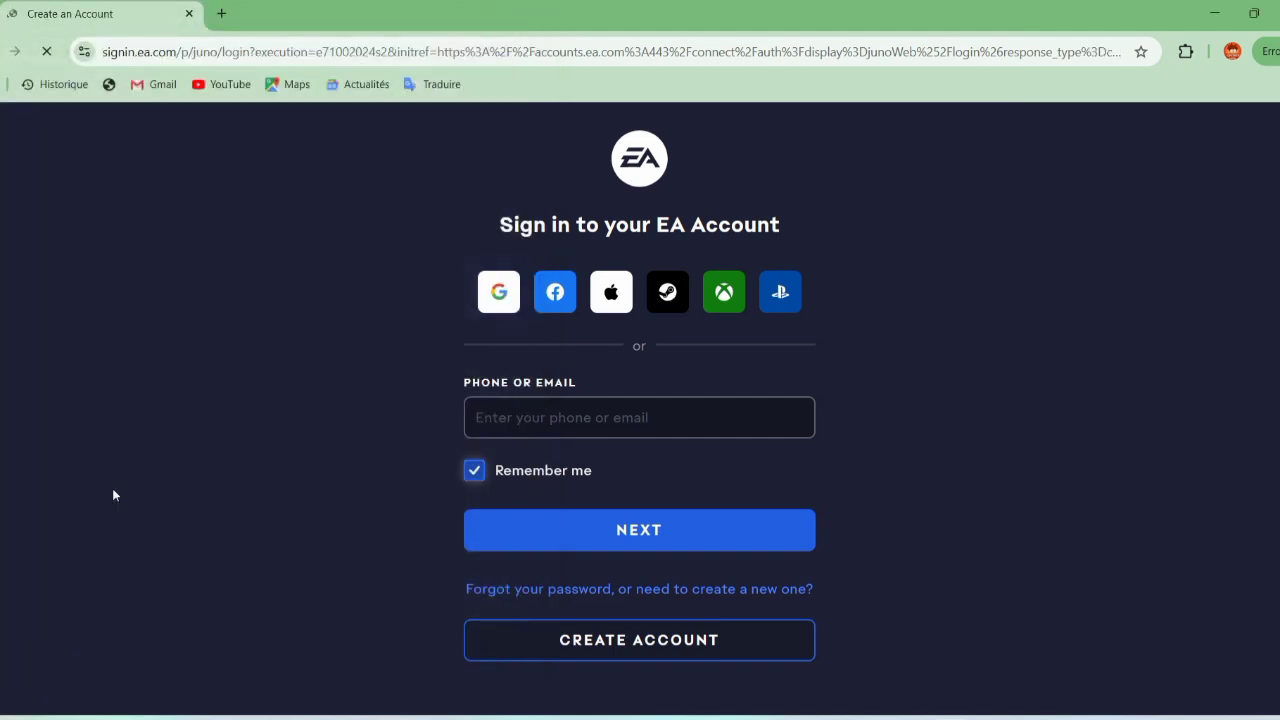
Confirm Morocco as the account region and accept the User Agreement
click(639, 640)
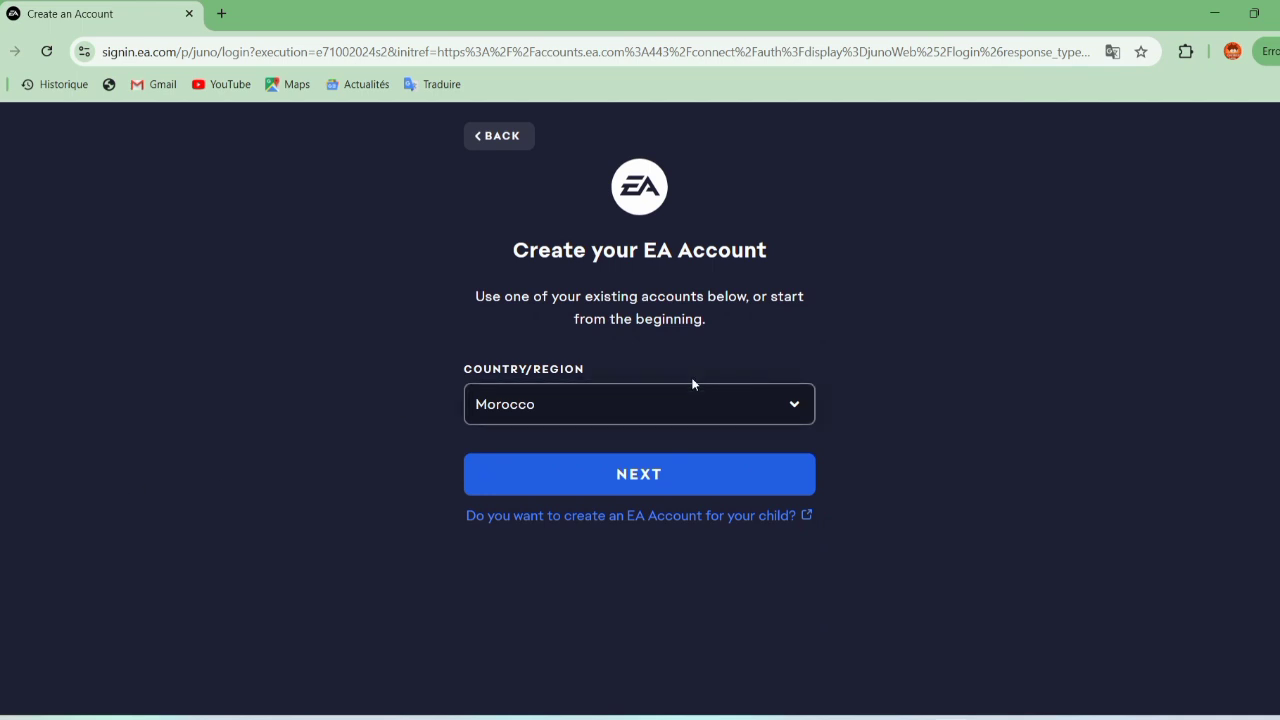
click(639, 473)
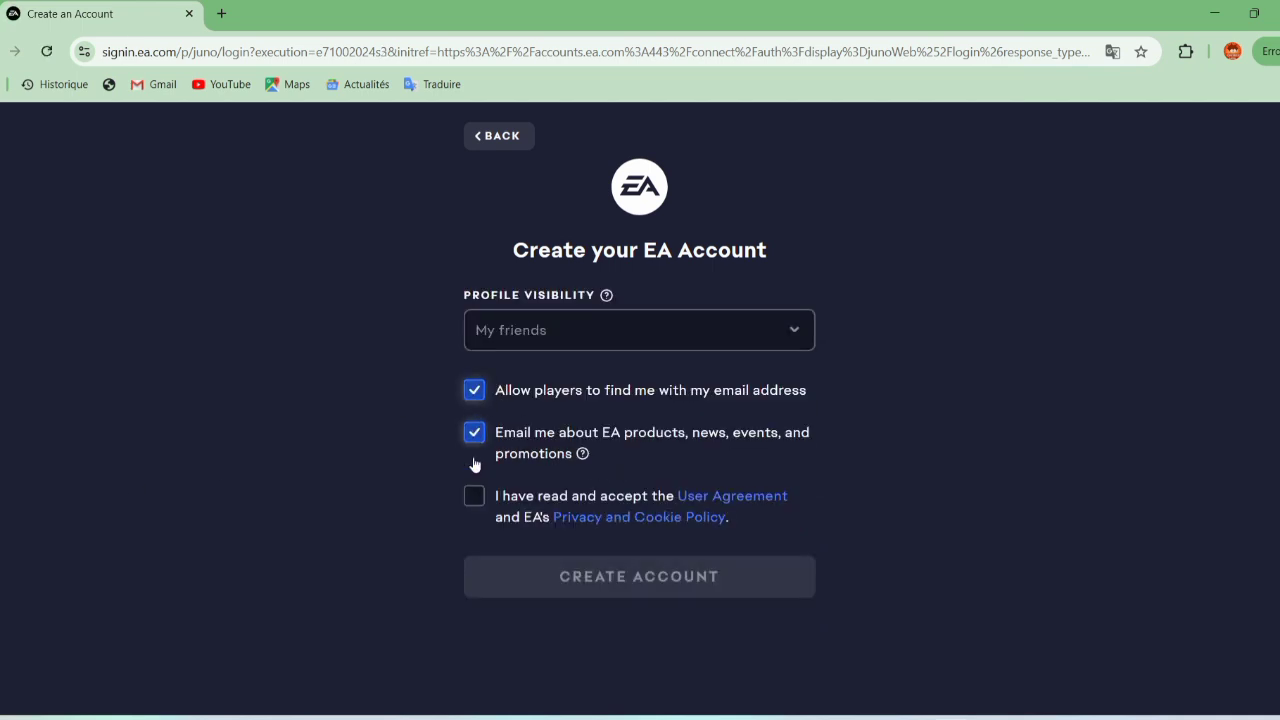
click(474, 496)
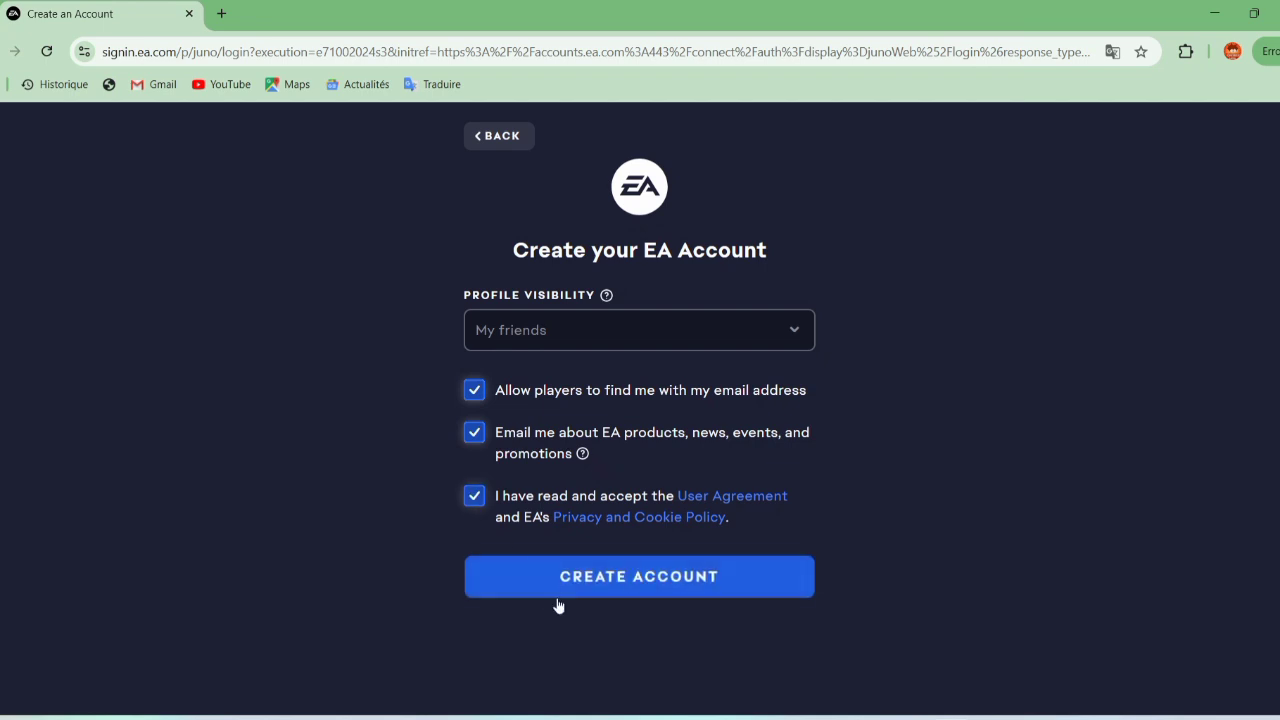
Create the EA account and finish setup, returning to the game's buy page
click(639, 576)
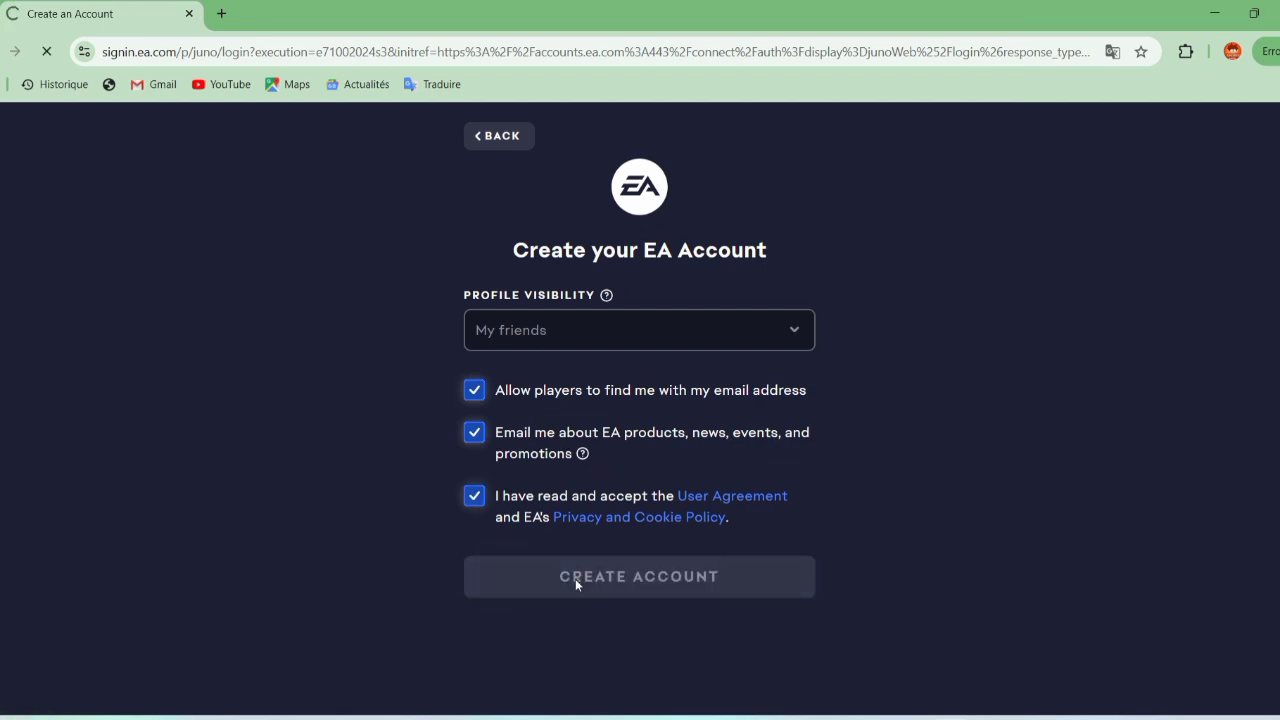
click(639, 576)
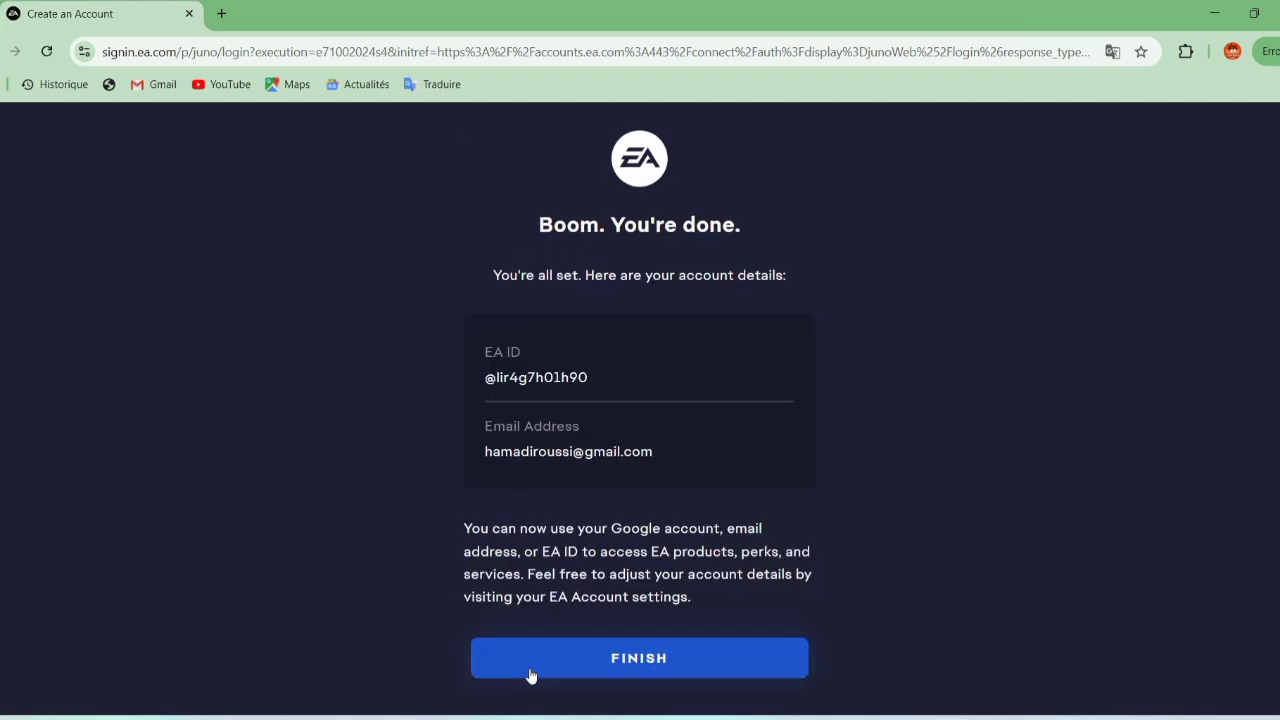
click(639, 657)
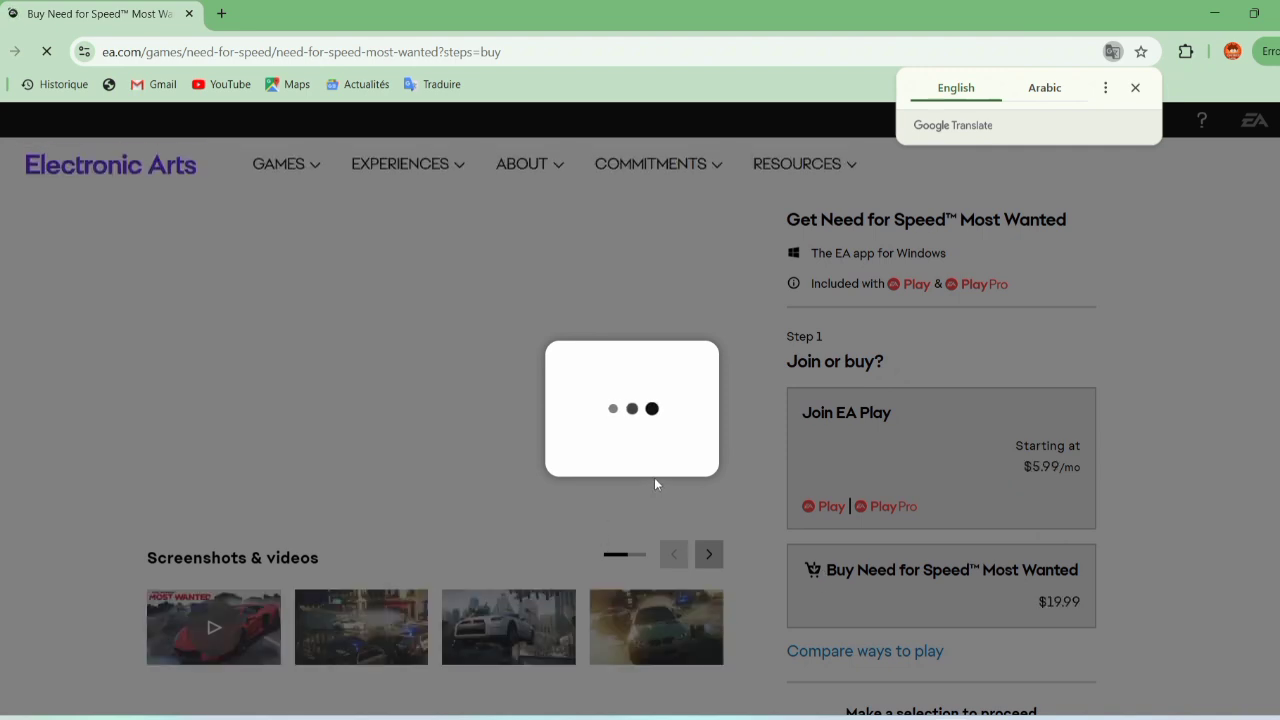
click(940, 585)
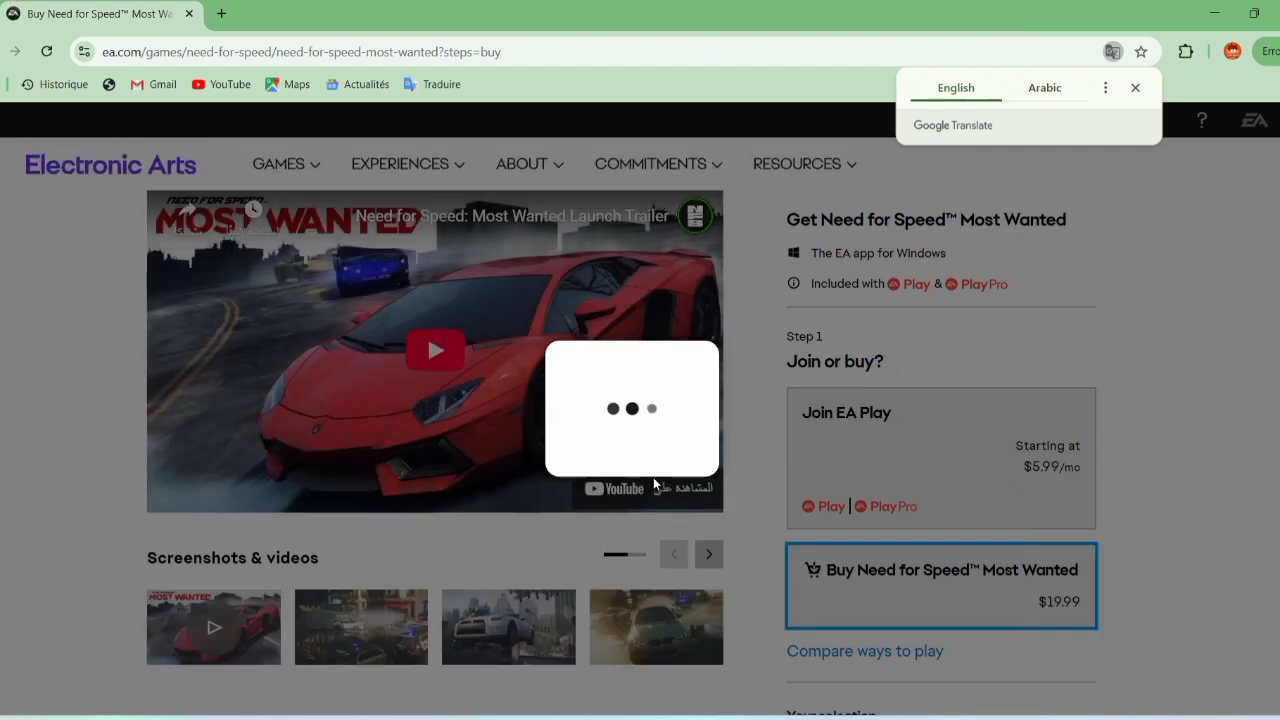